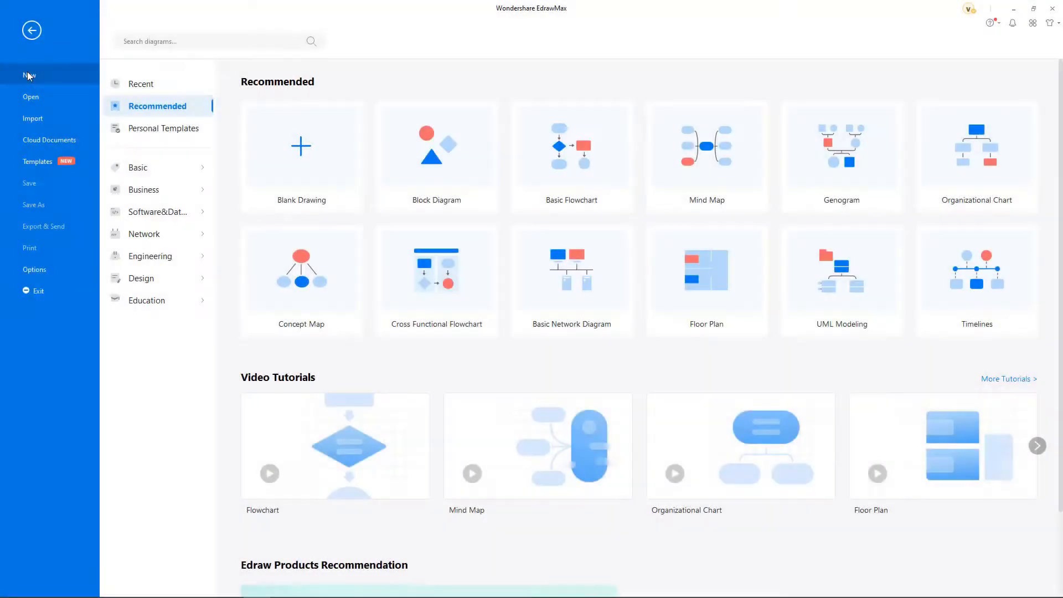
Create a new Organizational Chart drawing from the Basic diagram categories
click(139, 167)
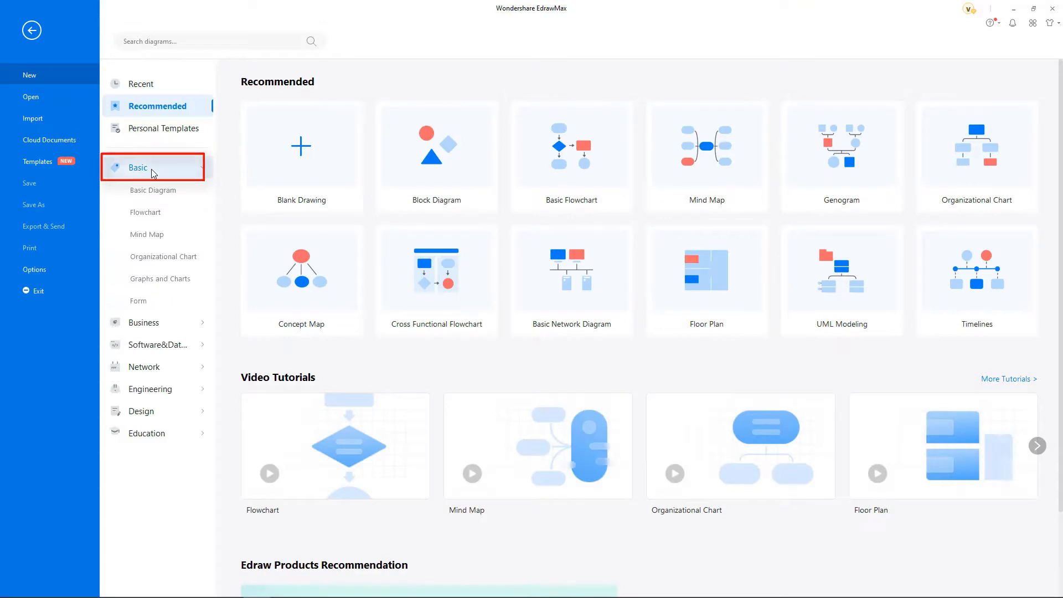
click(163, 255)
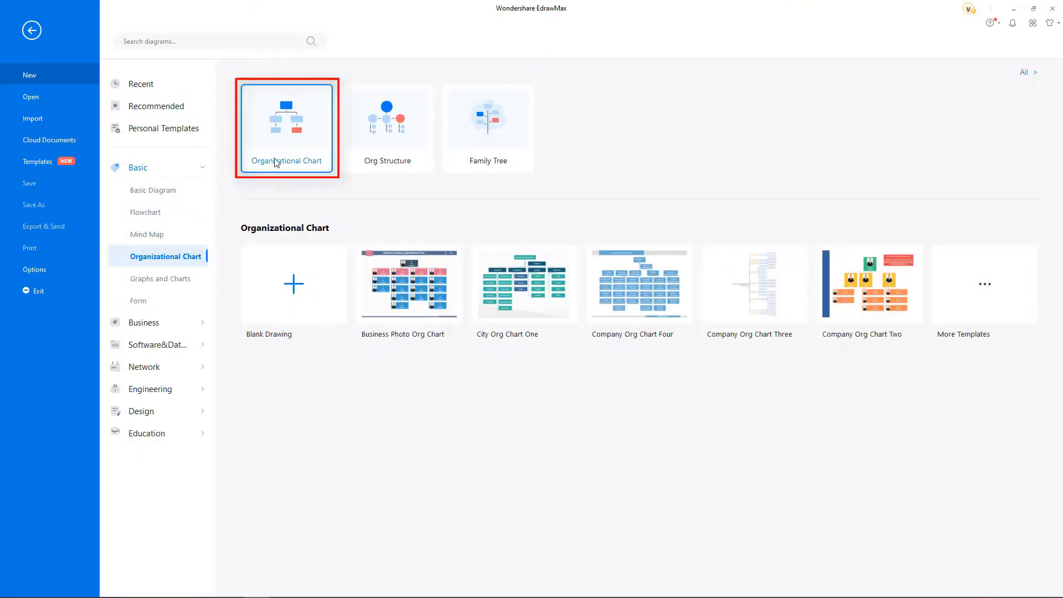
double_click(286, 127)
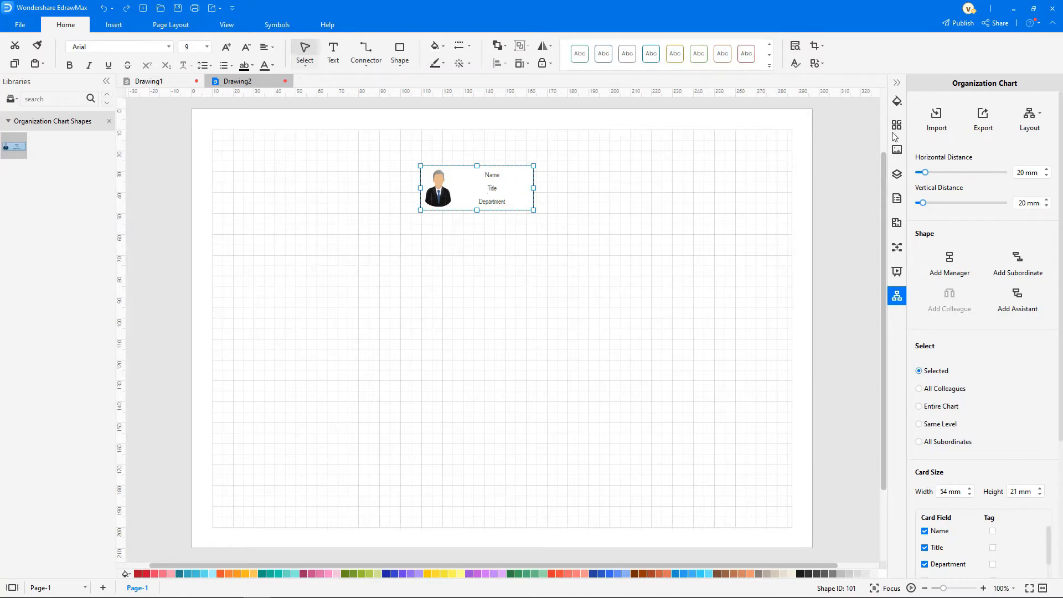
Import the staff Excel spreadsheet to generate the Human Resources org chart
click(937, 115)
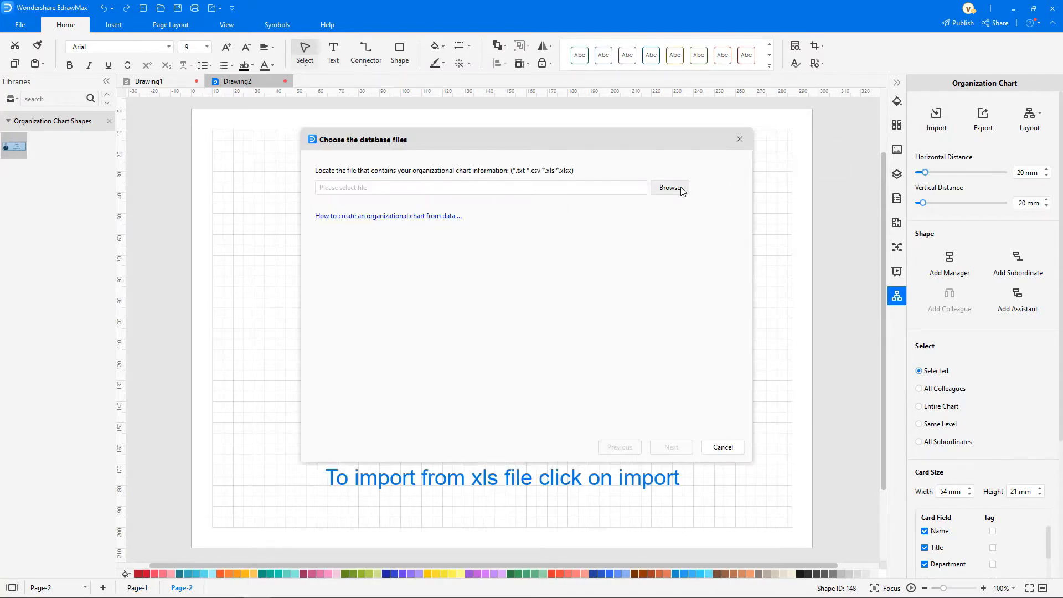
click(669, 188)
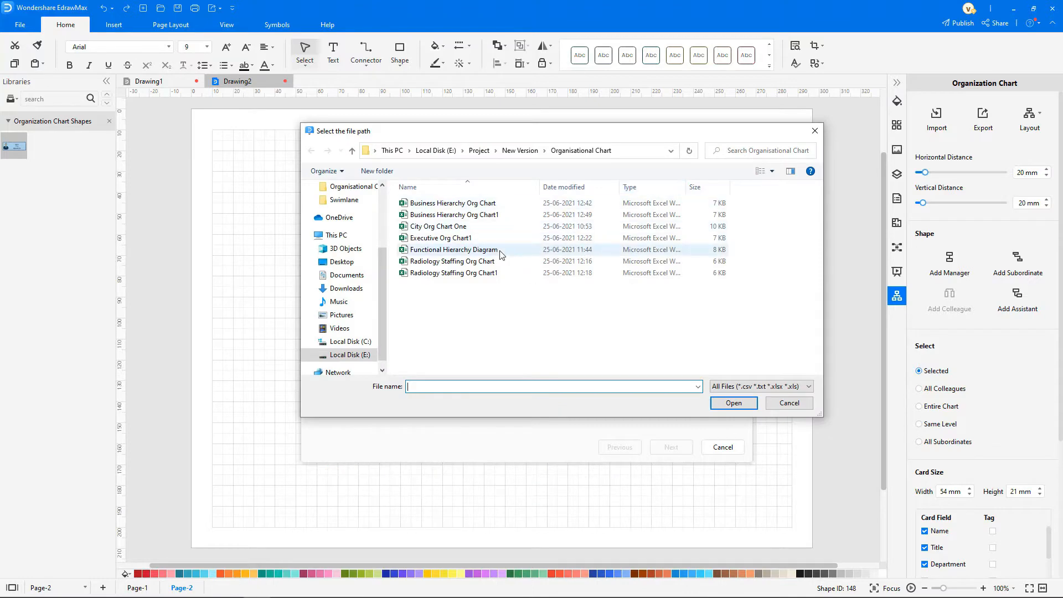
click(732, 403)
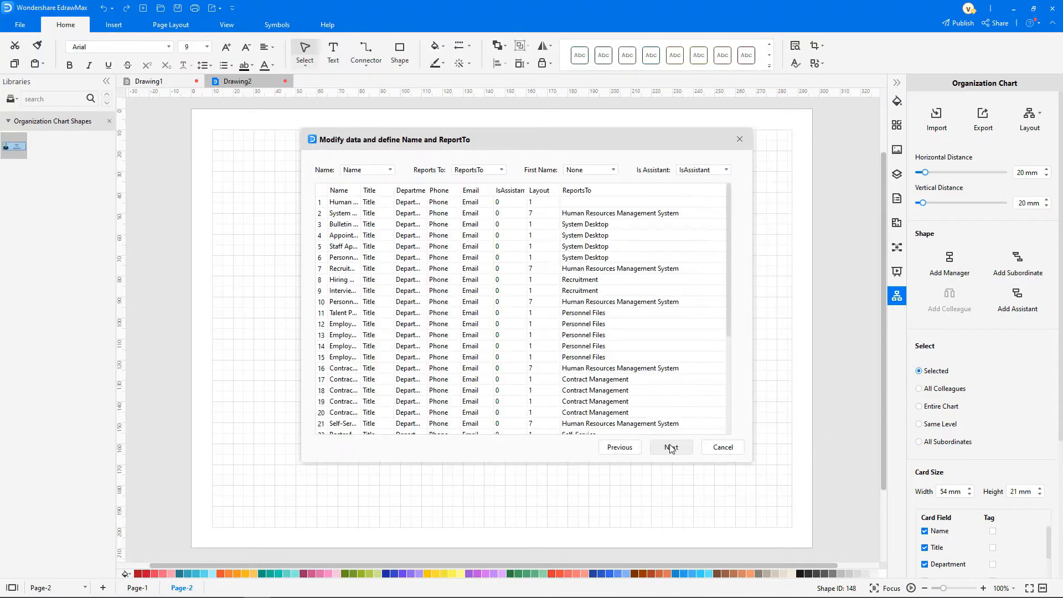
click(670, 447)
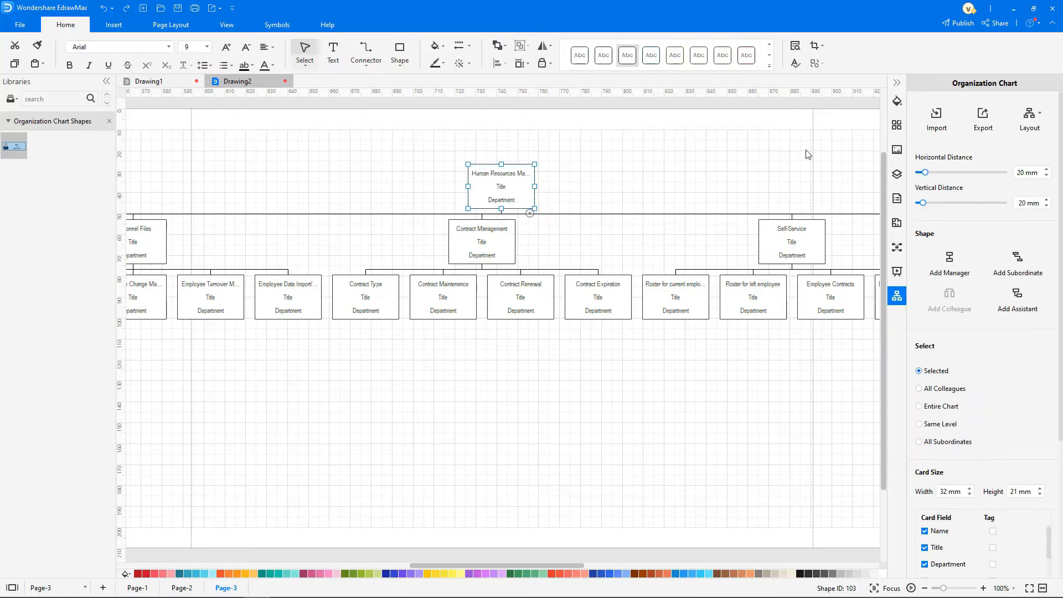
Apply the two-sided vertical layout so departments branch off a central trunk
click(1029, 114)
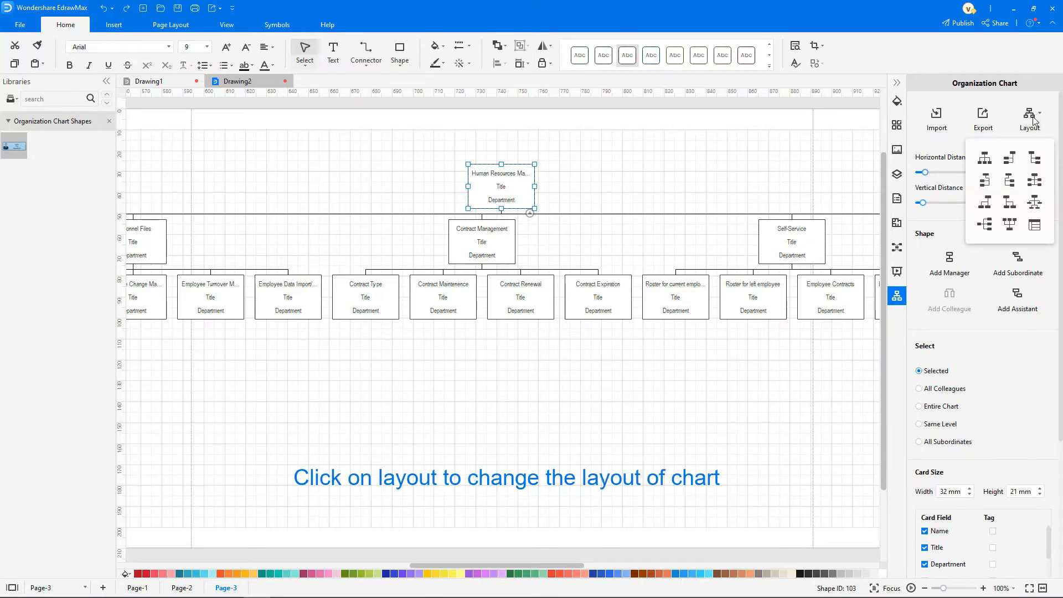
click(984, 157)
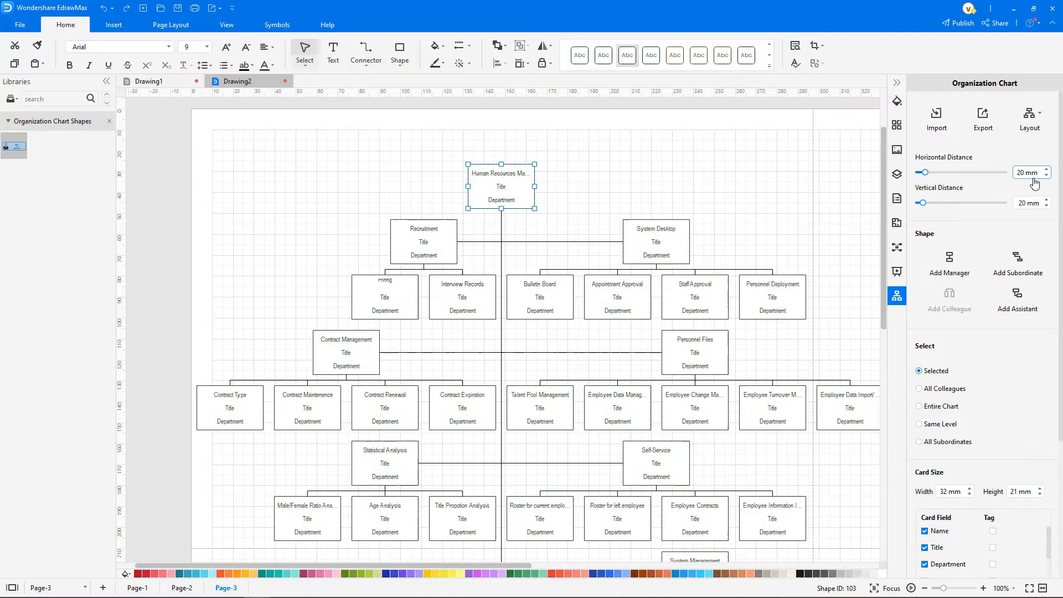
click(1030, 112)
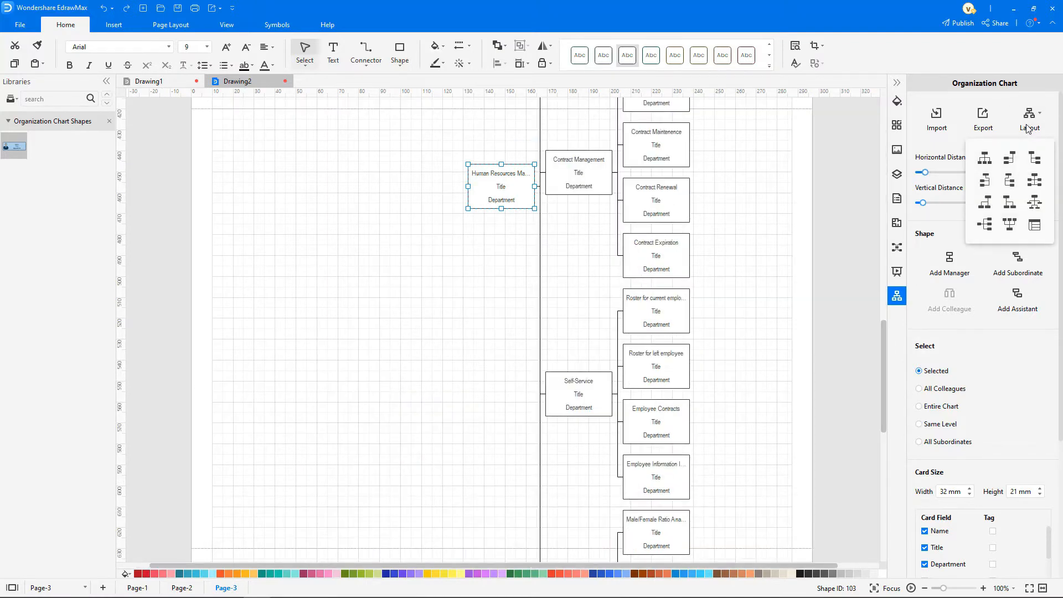
click(1010, 158)
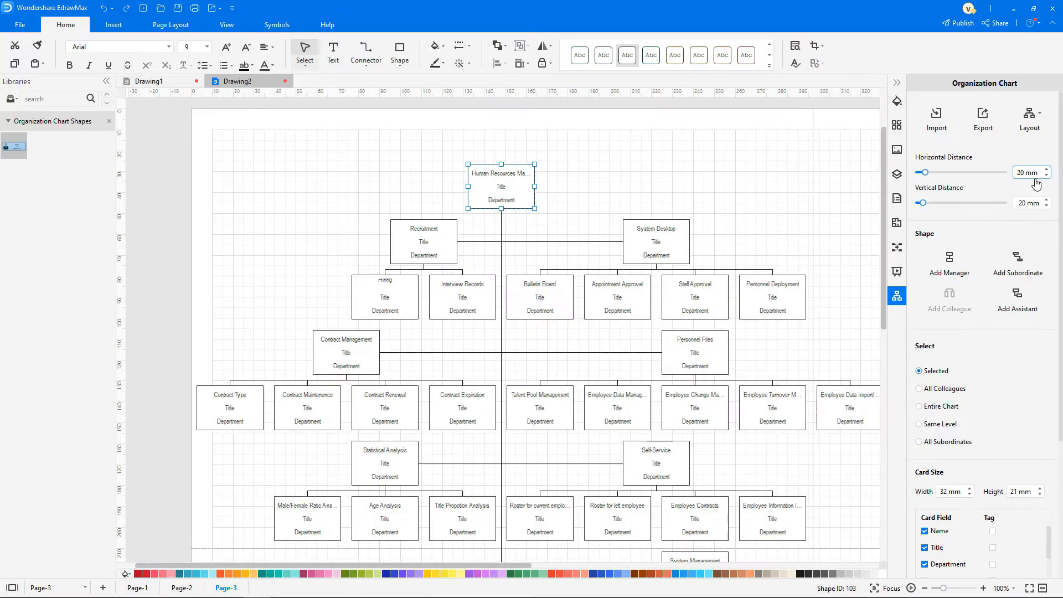
click(461, 63)
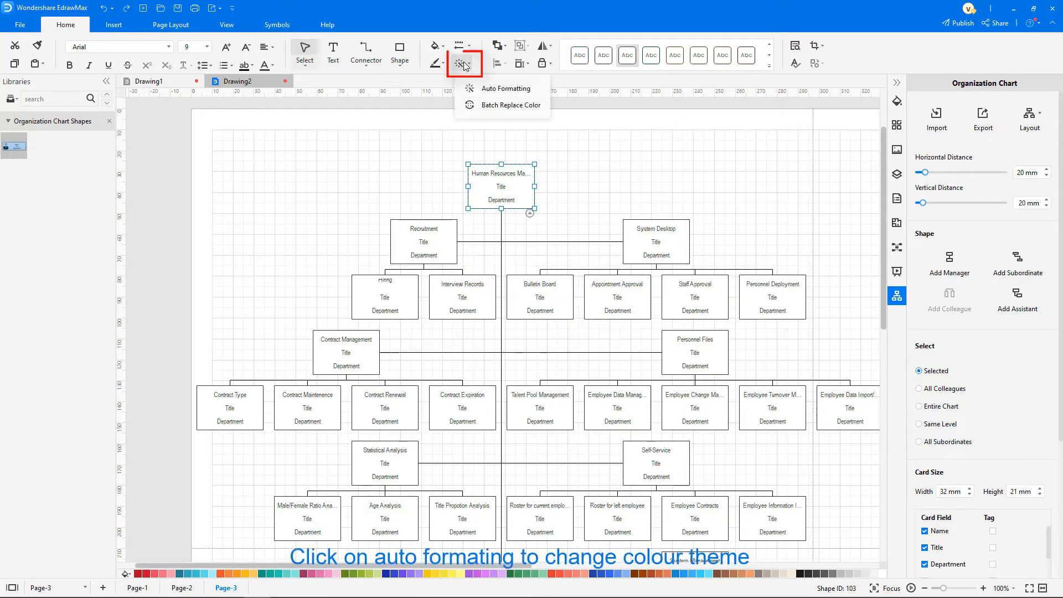
Apply an automatic colour theme to the chart
click(506, 88)
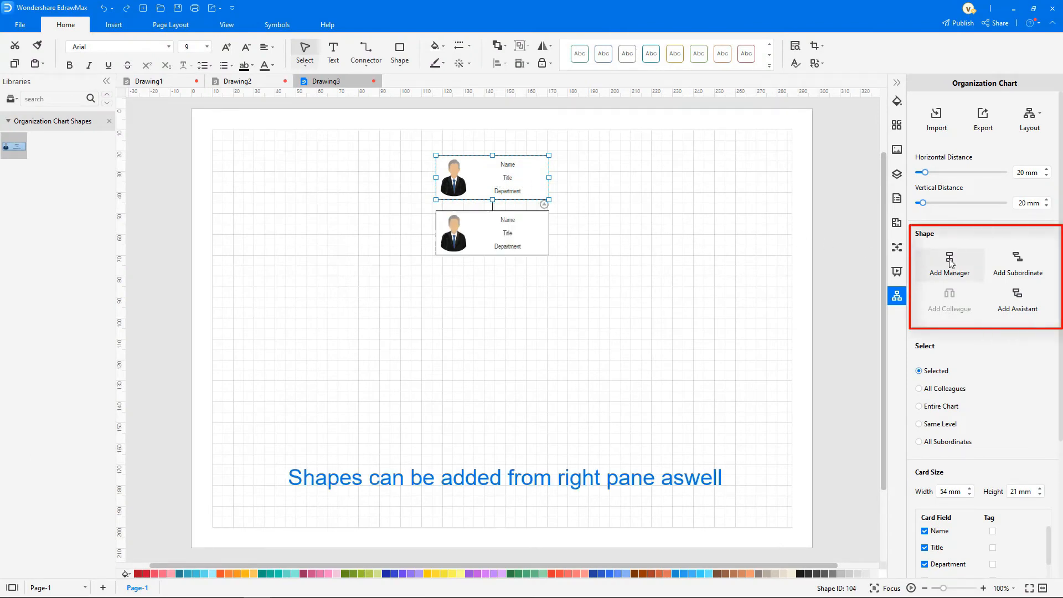
Add a subordinate, a colleague at the same level, and an assistant to the rightmost employee
click(1016, 265)
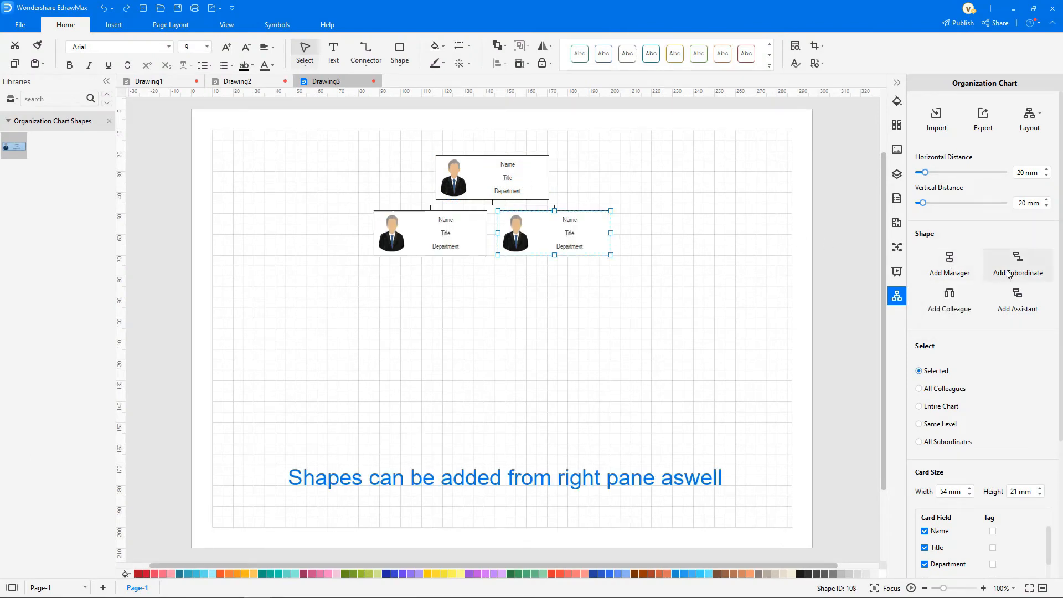
click(948, 301)
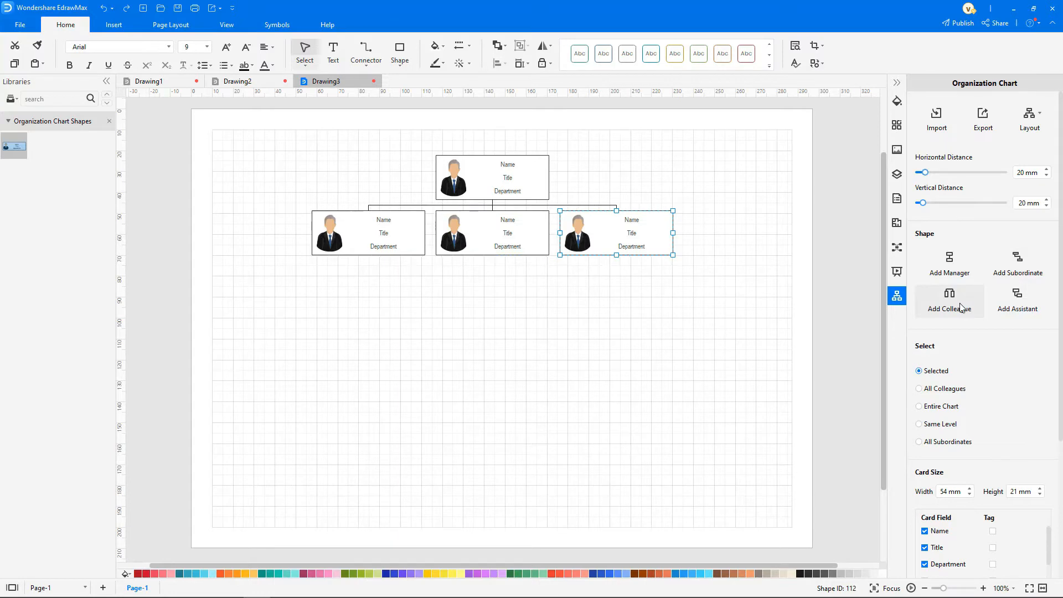
click(1016, 300)
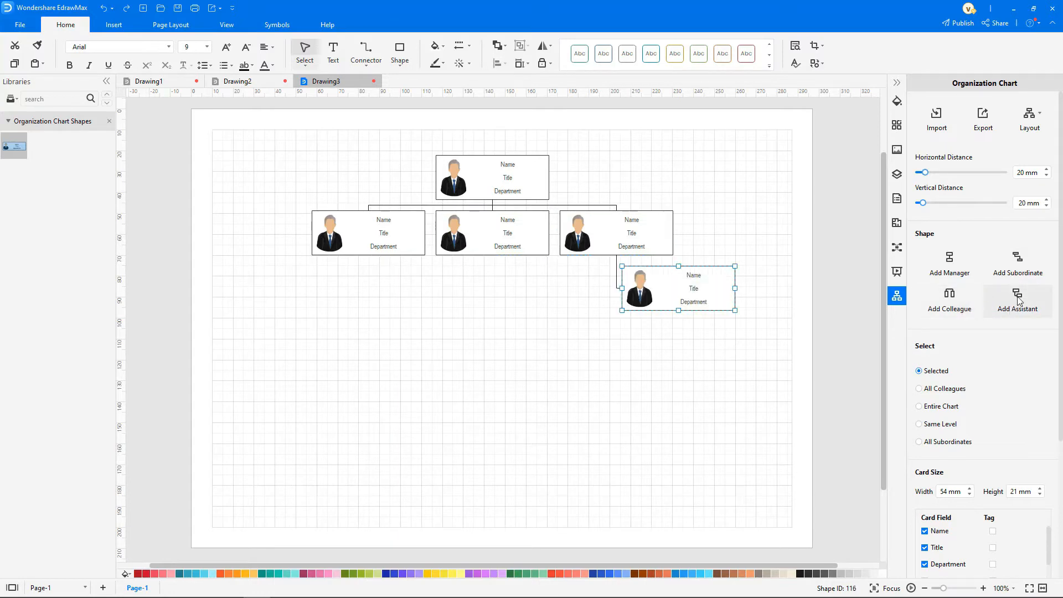
mouse_move(952, 502)
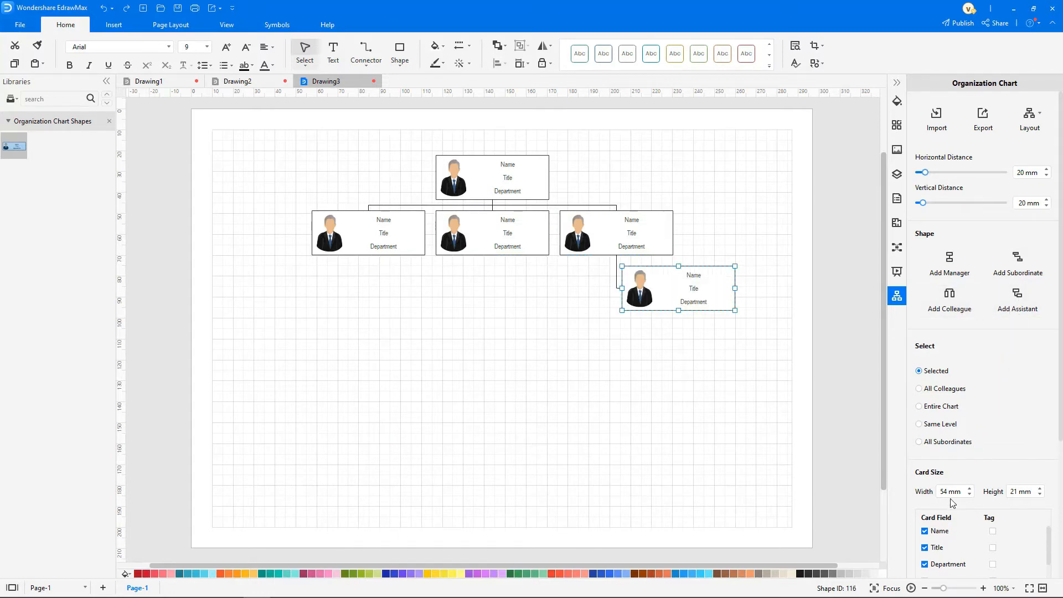
Show Email and hide Department on the card, leaving the Edit Field list unchanged
scroll(down, 3)
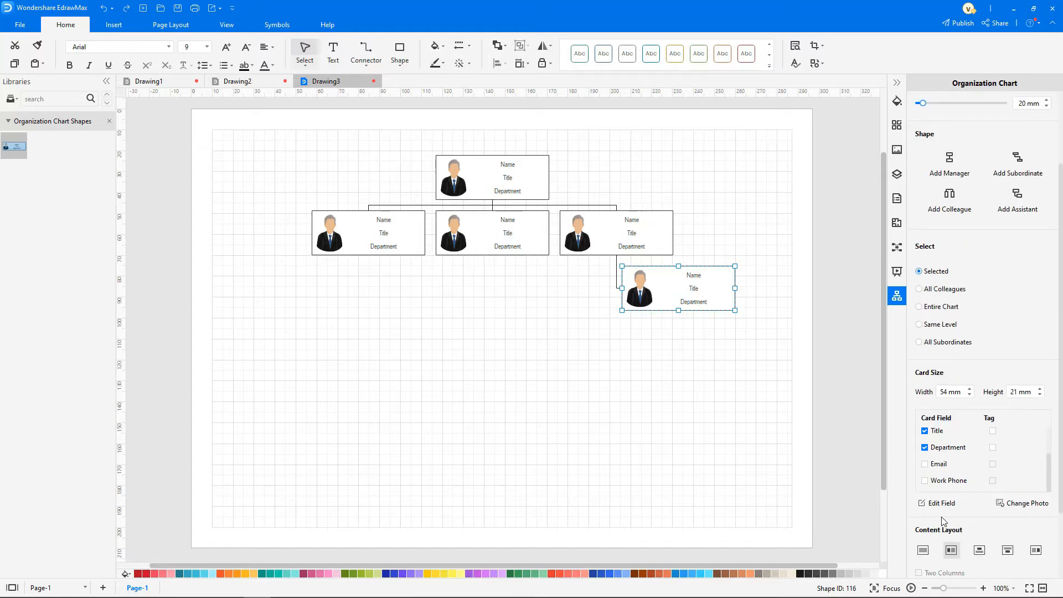
click(925, 464)
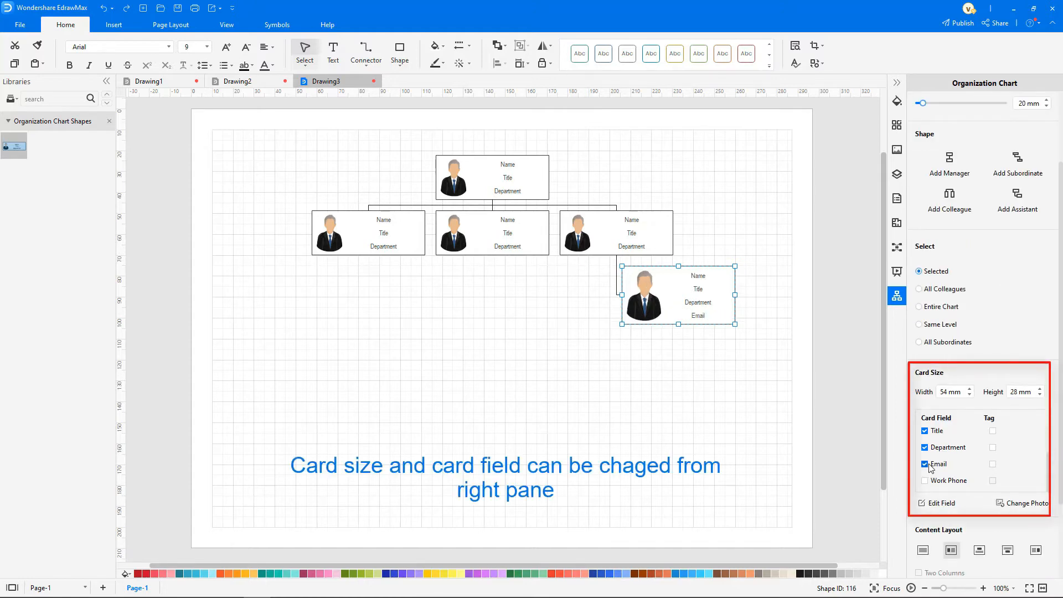
click(924, 447)
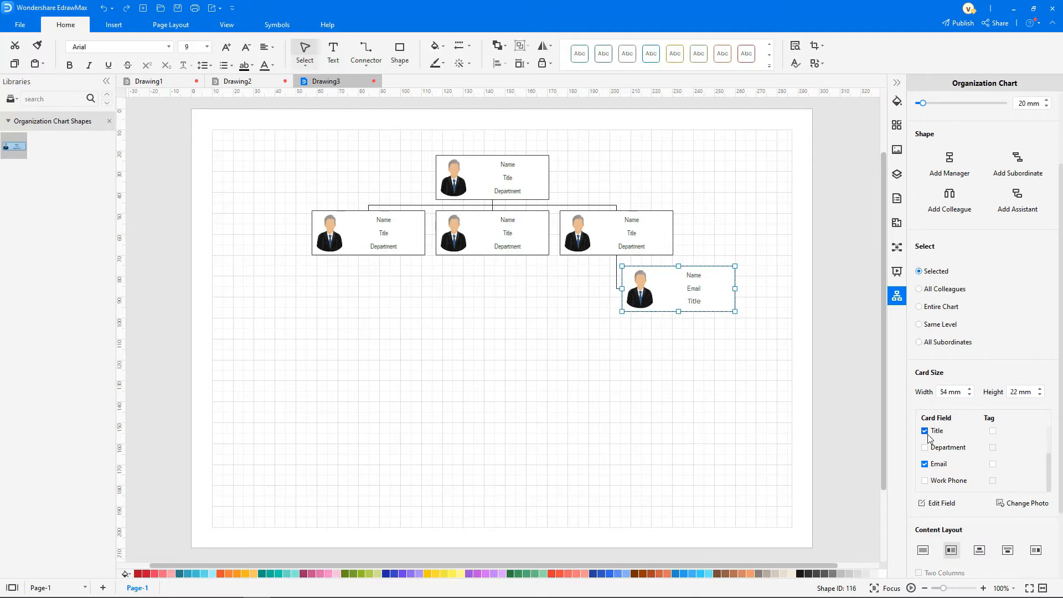
click(941, 503)
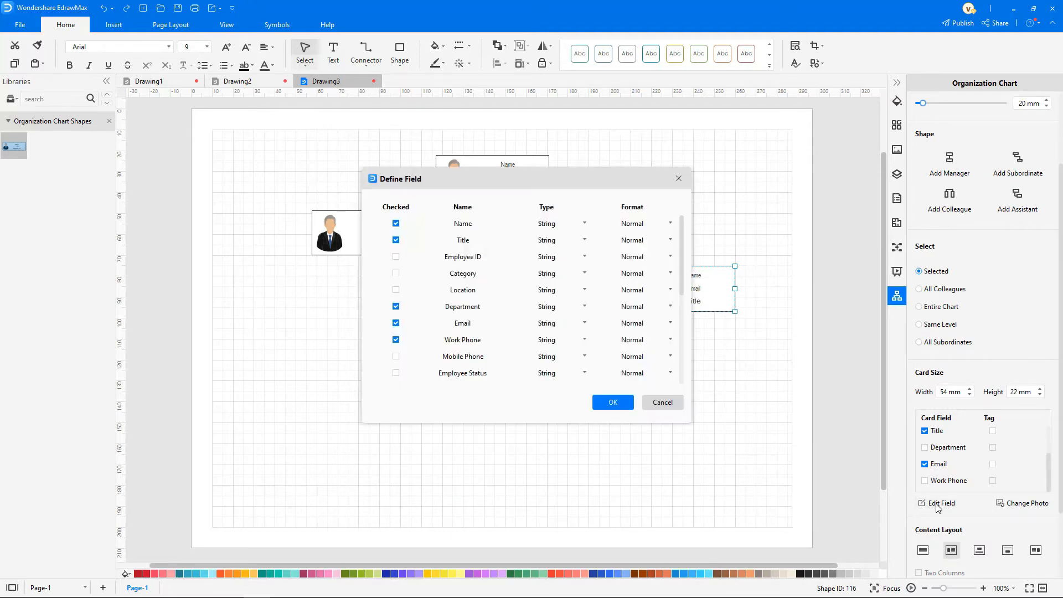
mouse_move(481, 239)
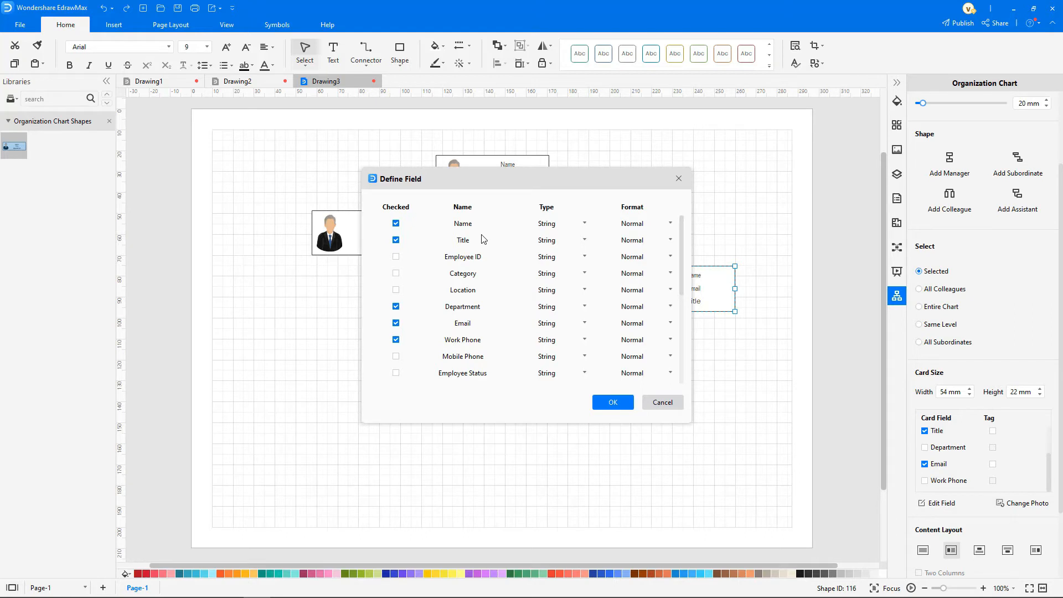
mouse_move(501, 384)
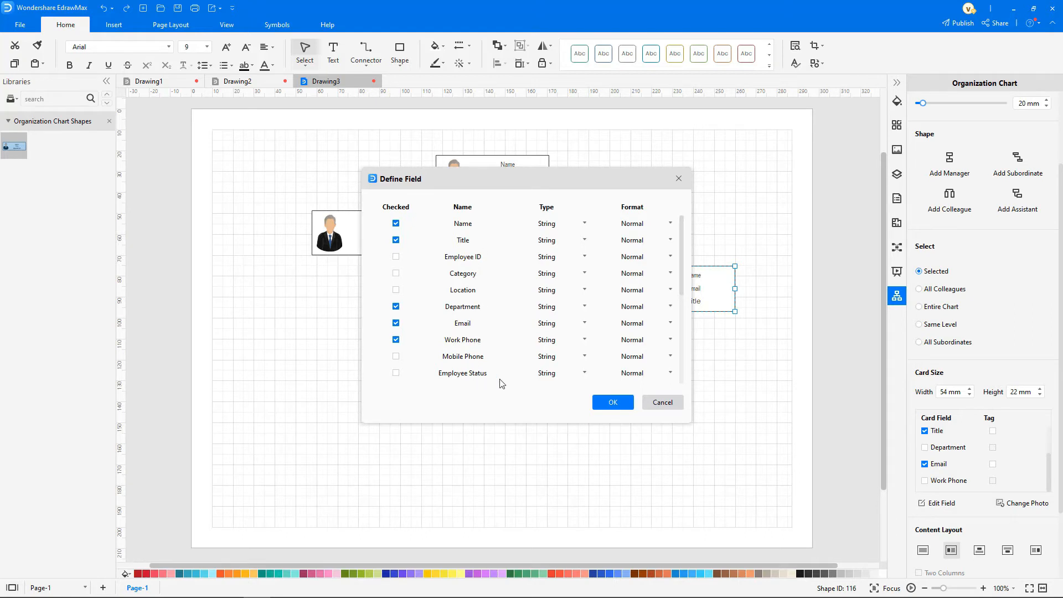
click(611, 402)
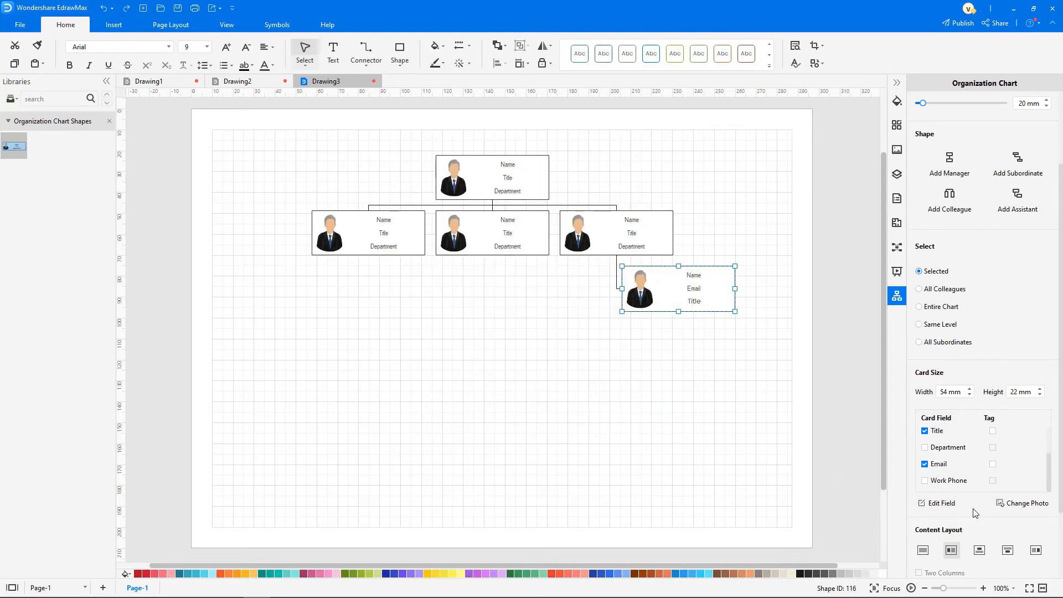
Replace the card's photo with a female portrait image
click(1028, 502)
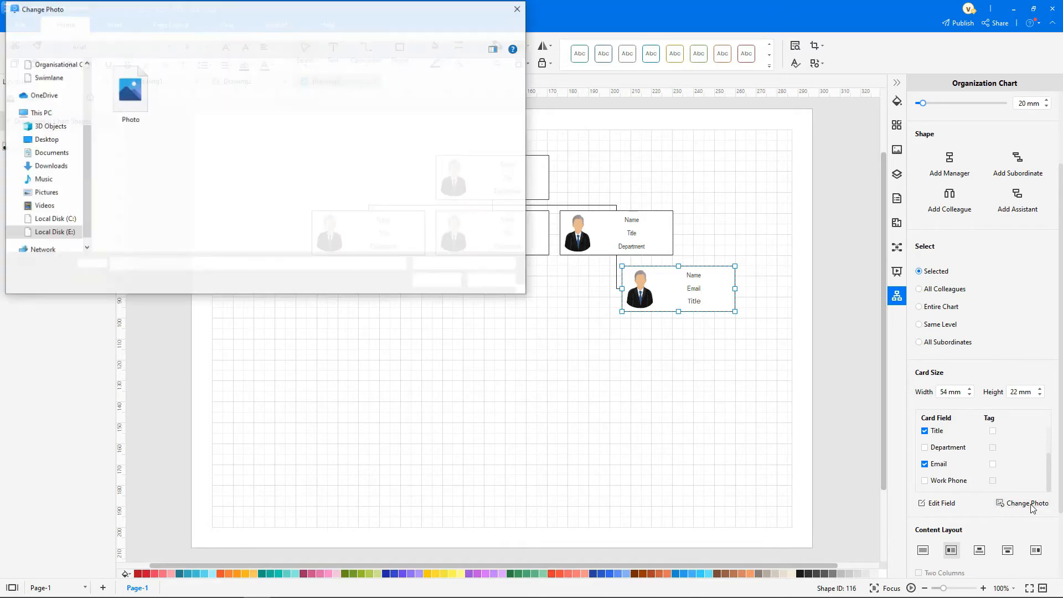
click(129, 89)
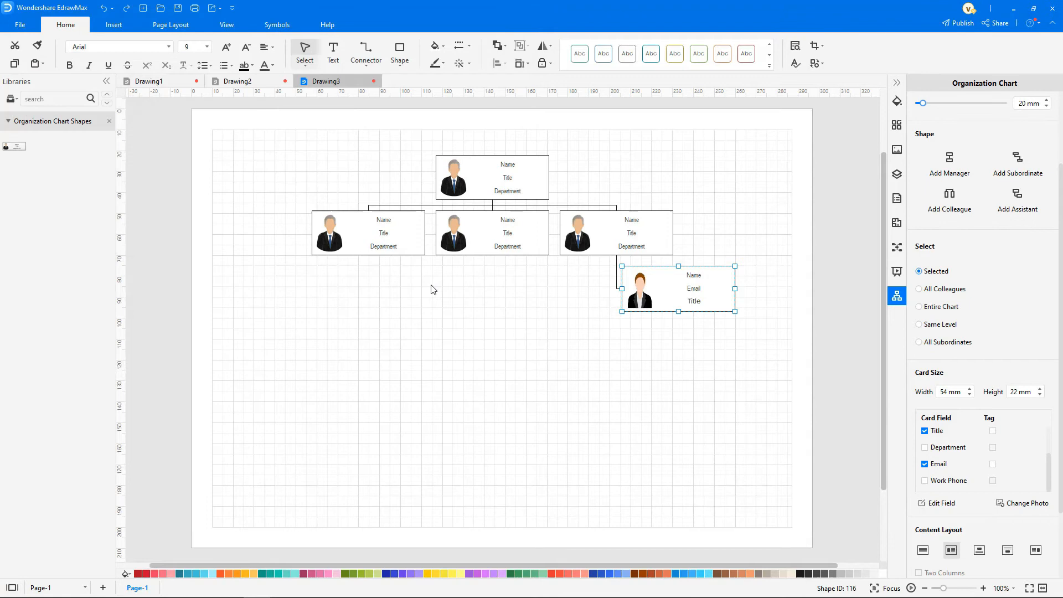
mouse_move(919, 535)
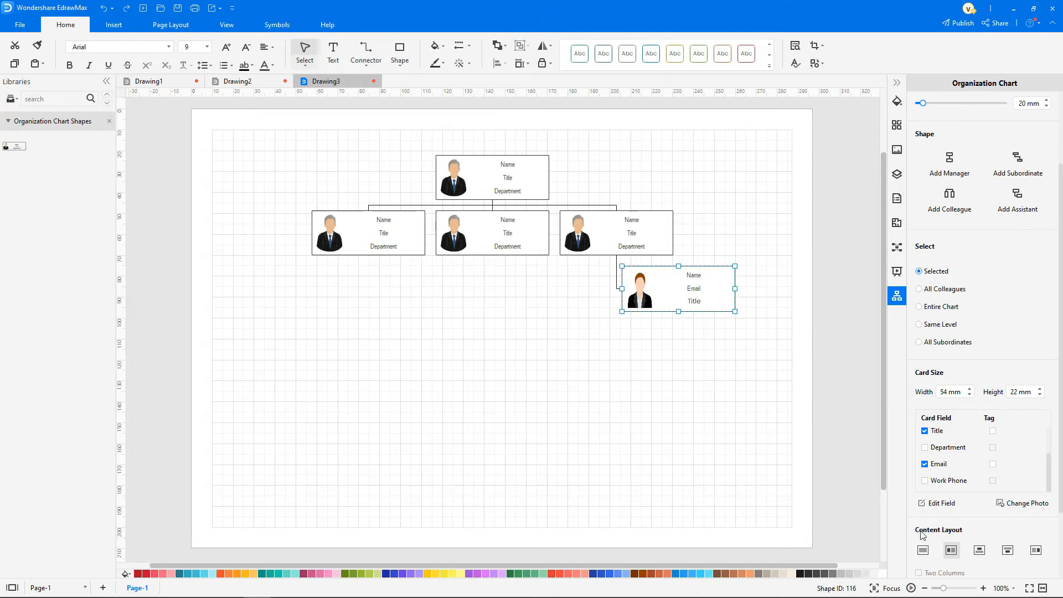
Try text-only, photo-top and photo-bottom content layouts for the female employee's card
click(922, 550)
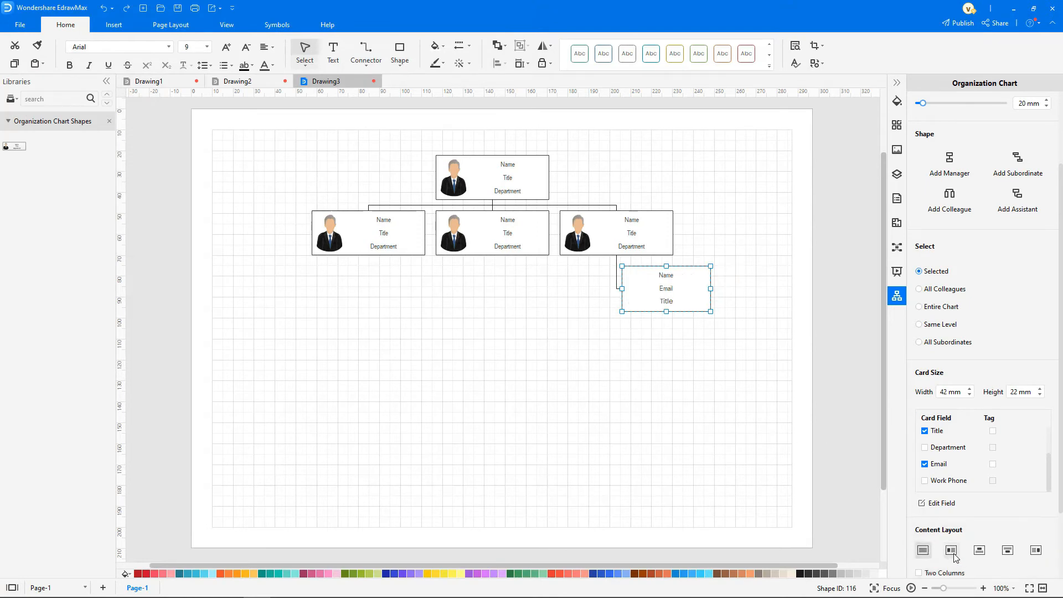
click(978, 550)
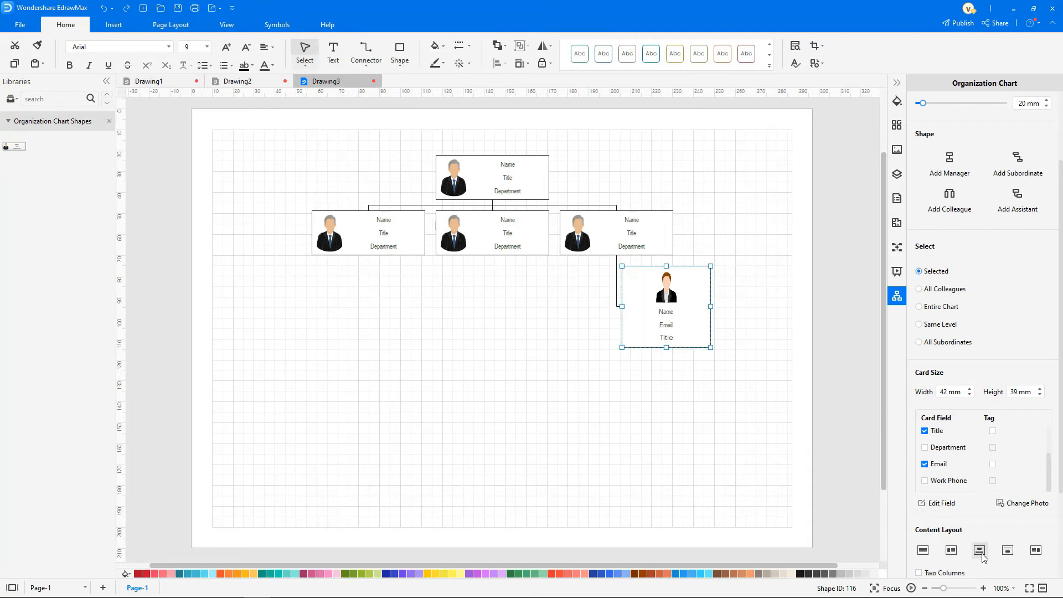
click(1006, 550)
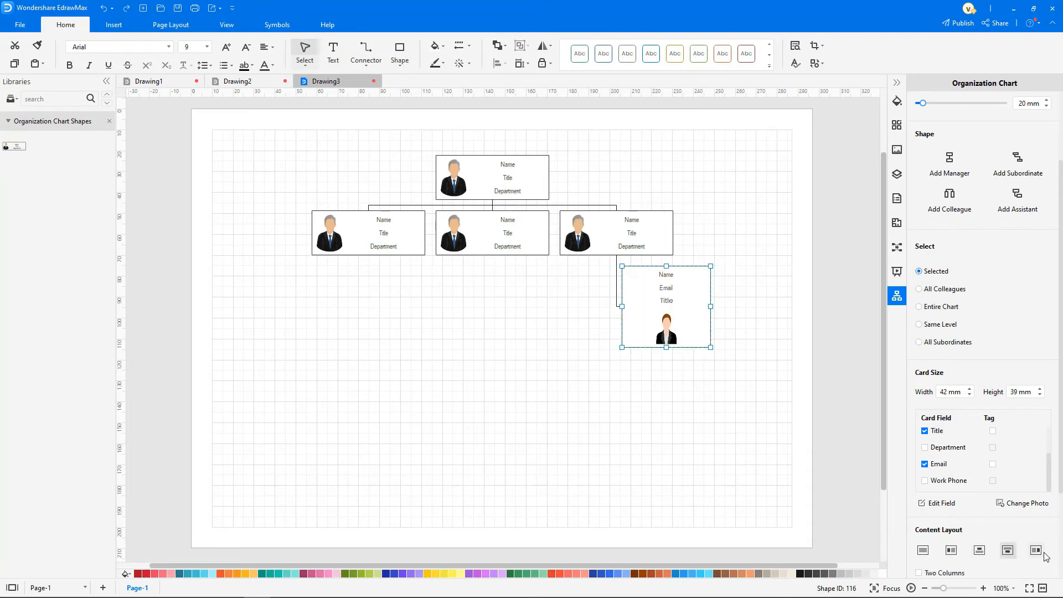
click(1036, 559)
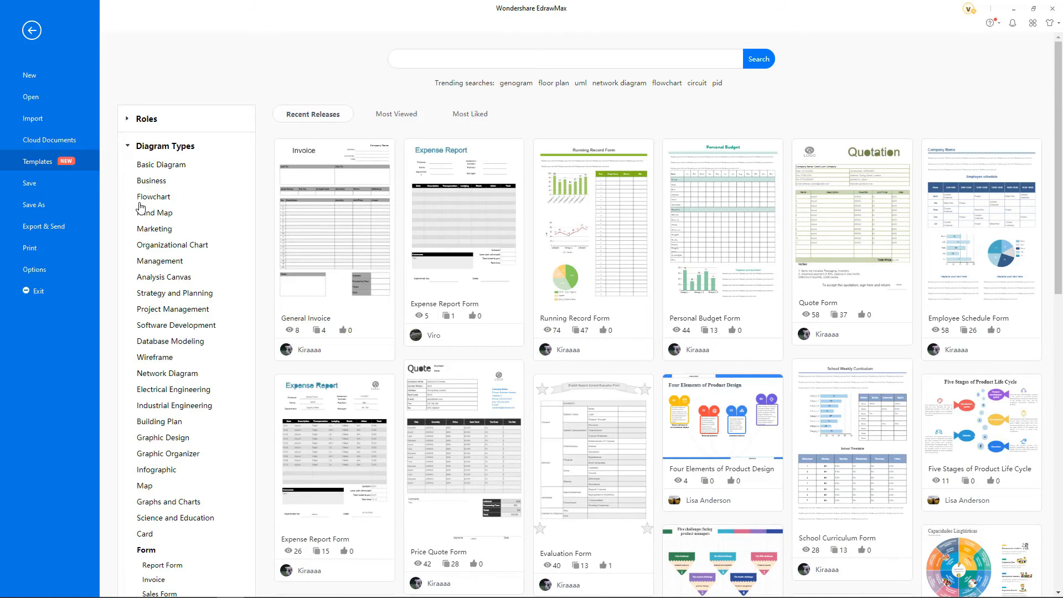
Show the Organizational Chart template subcategory under Diagram Types
click(172, 244)
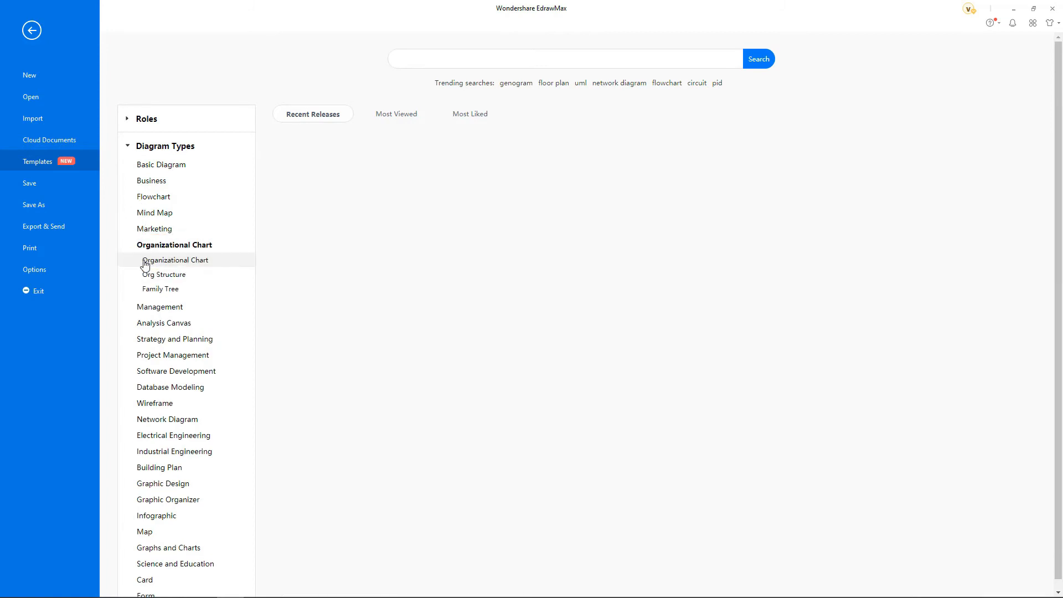
click(174, 259)
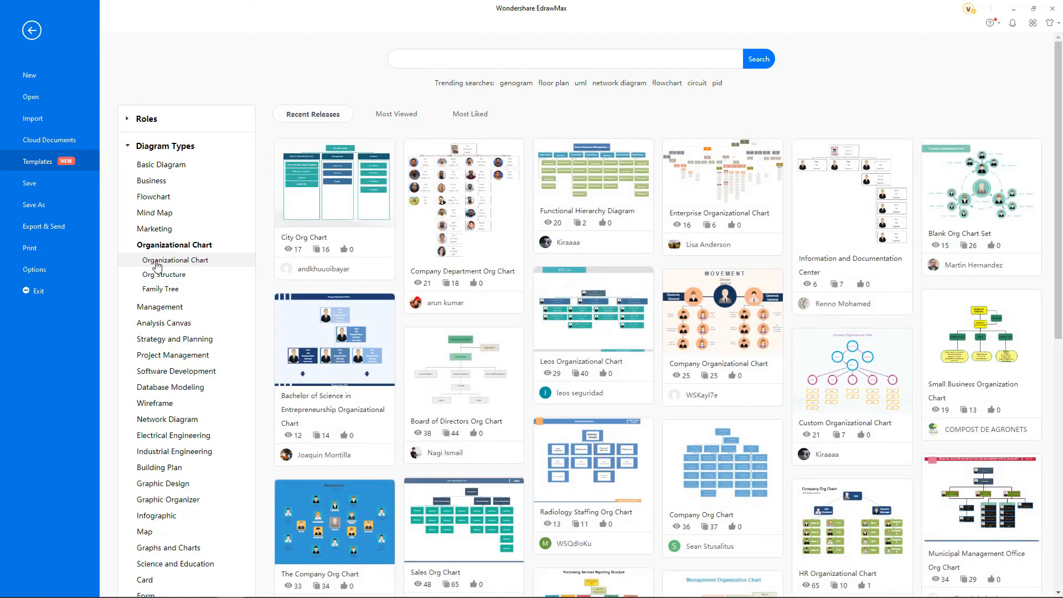
mouse_move(591, 309)
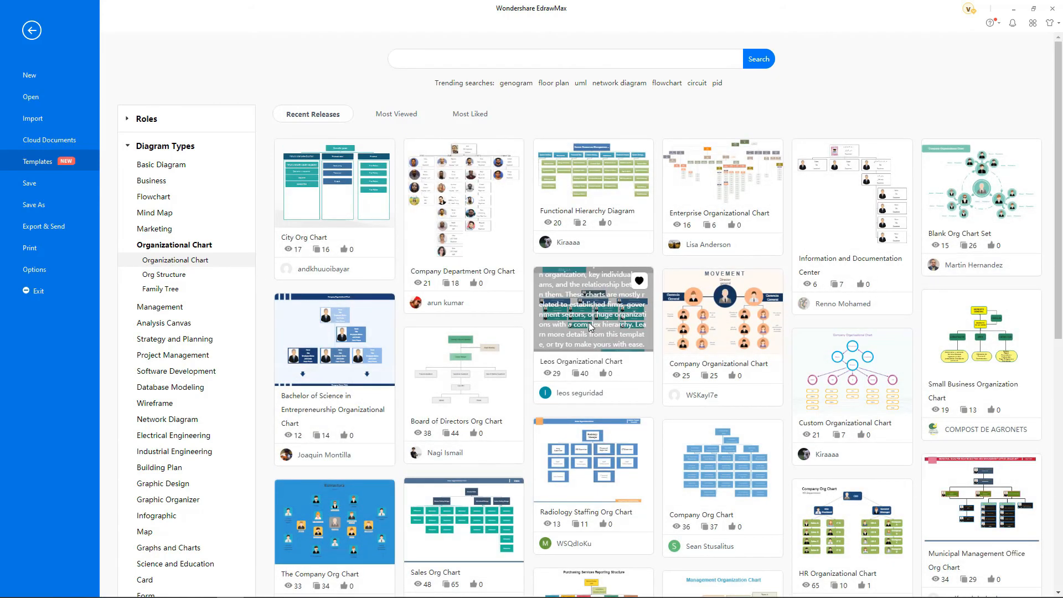